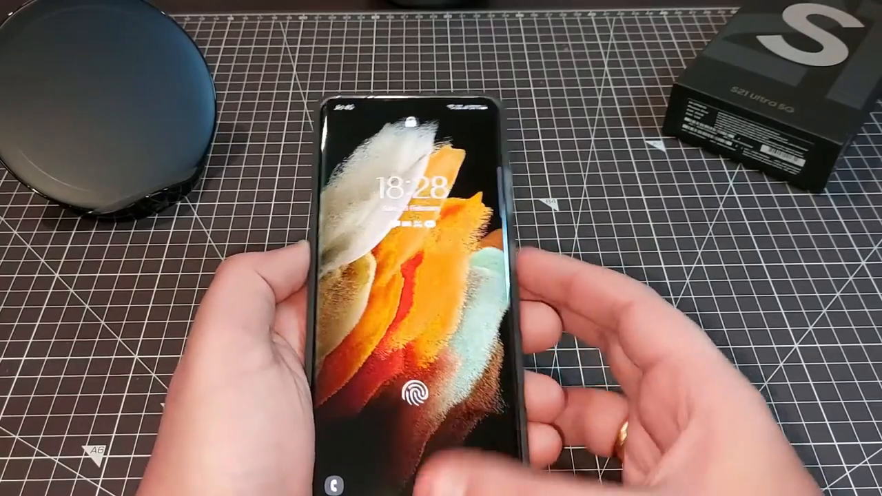
left_click(411, 393)
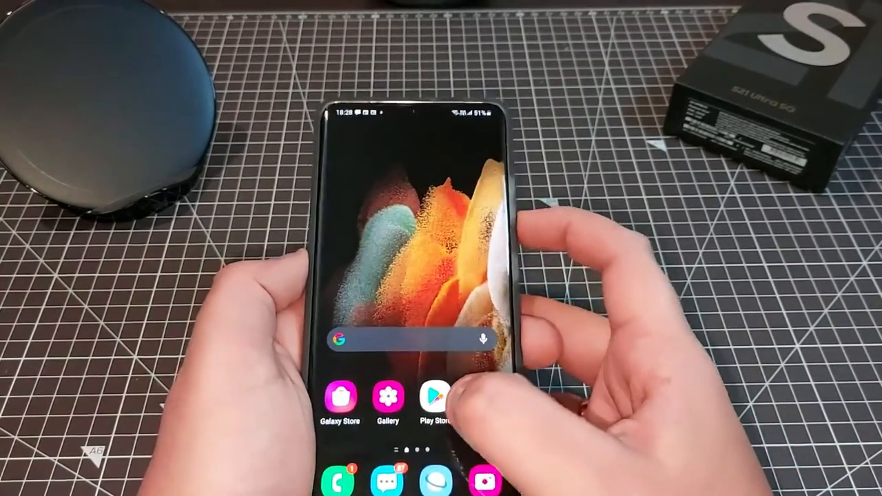